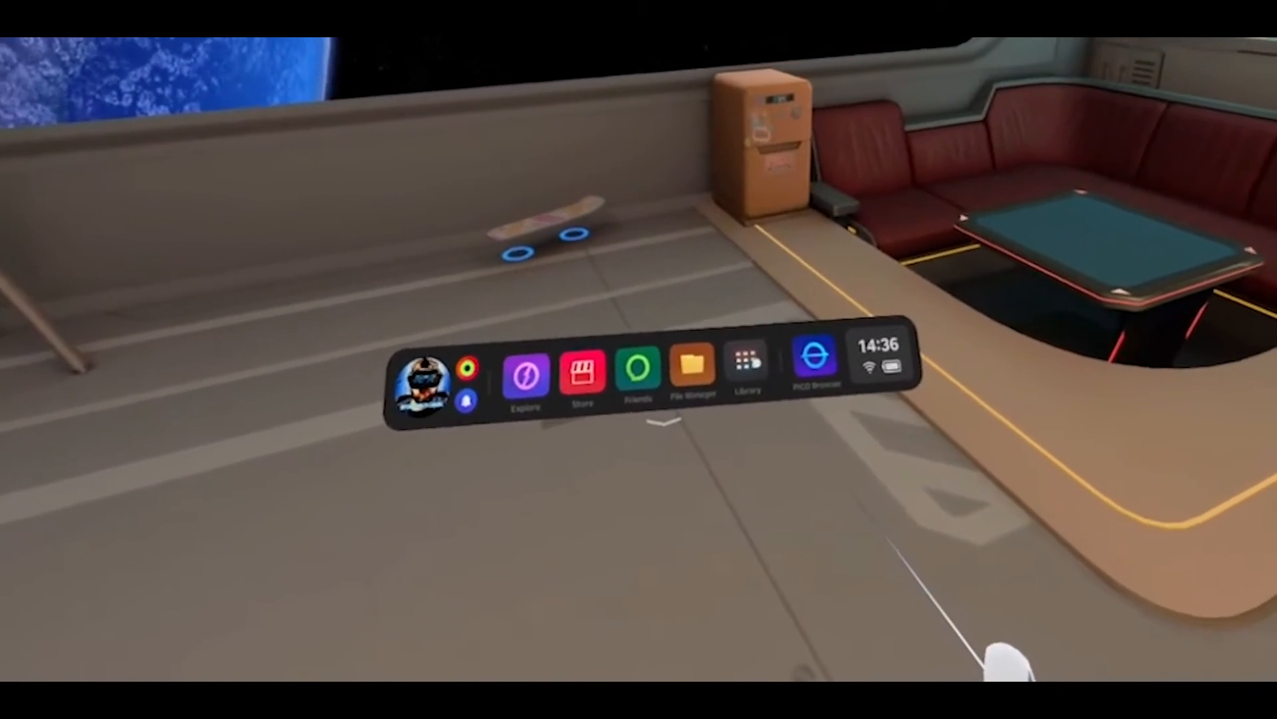
Launch the Settings app from the Library, landing on the Controller page with both controllers connected.
{"action": "left_click", "coordinate": [883, 362]}
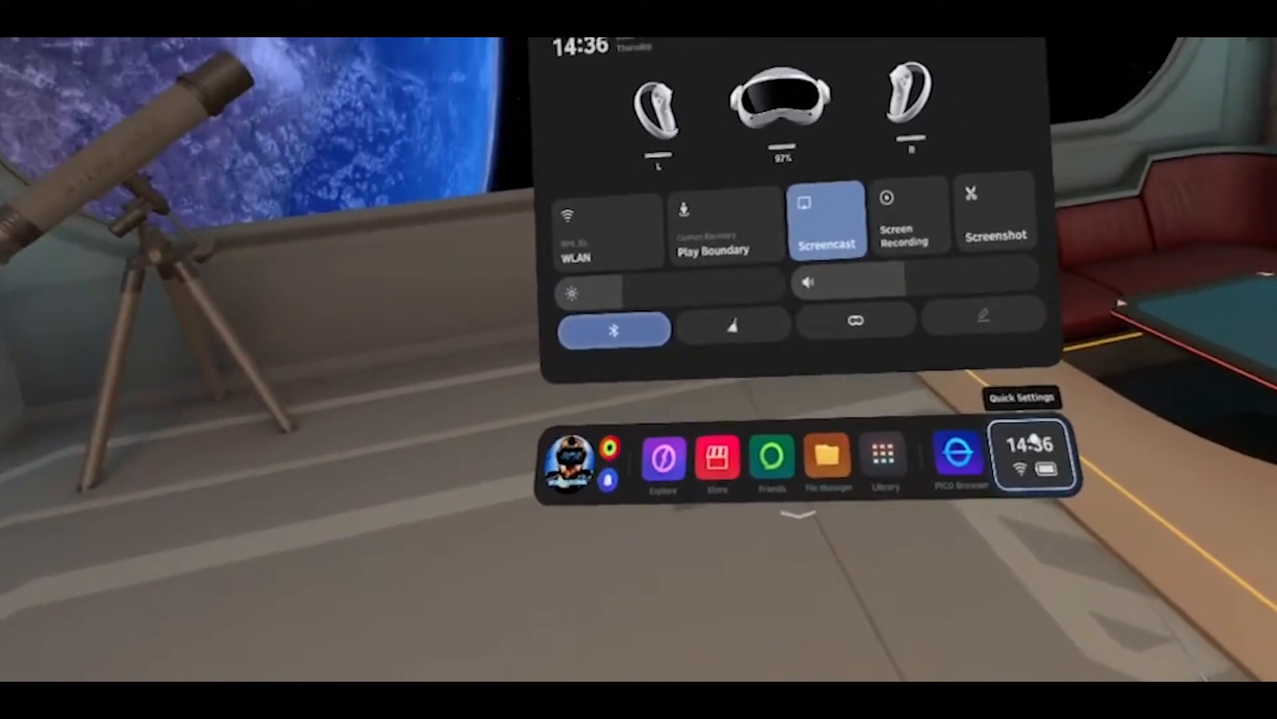
{"action": "left_click", "coordinate": [886, 455]}
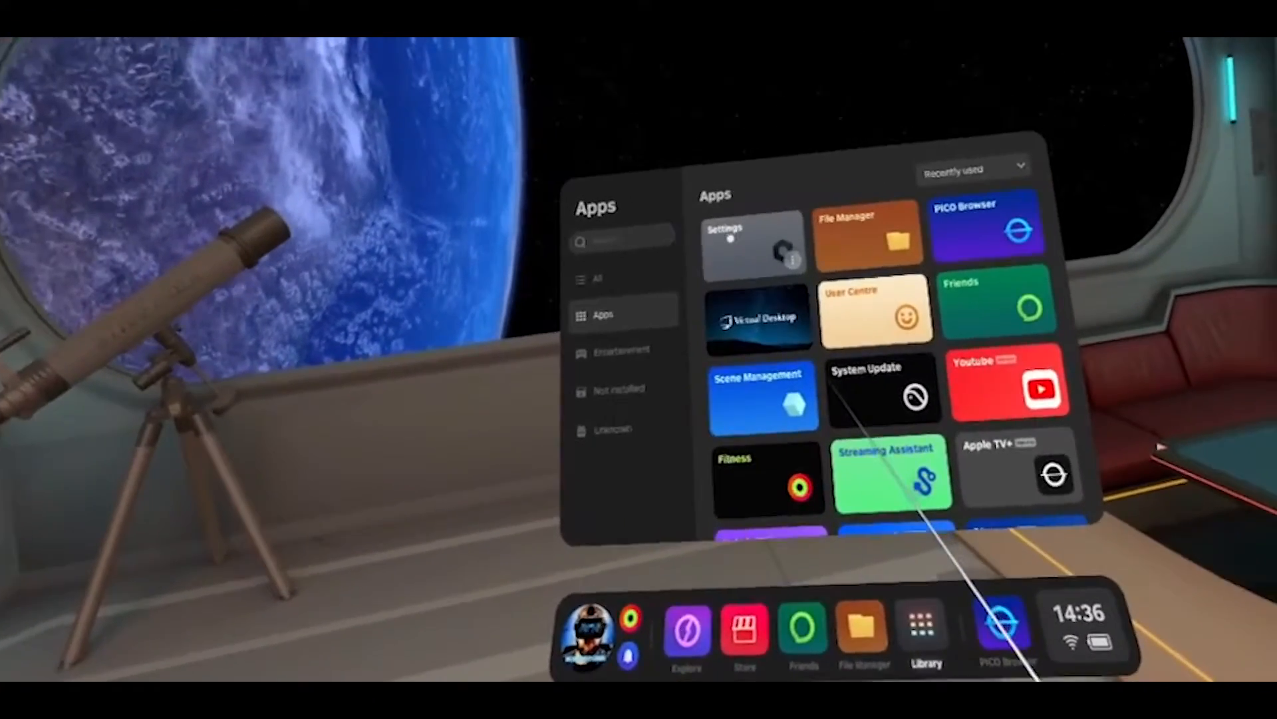
{"action": "left_click", "coordinate": [754, 242]}
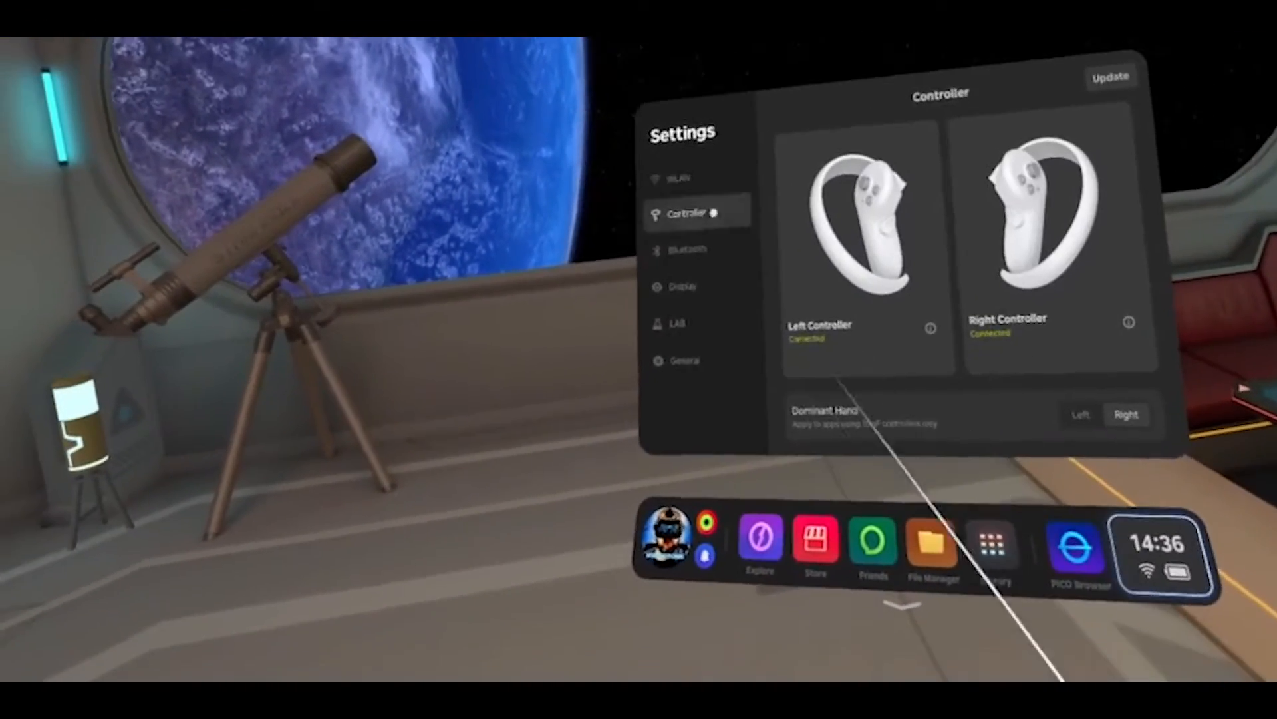